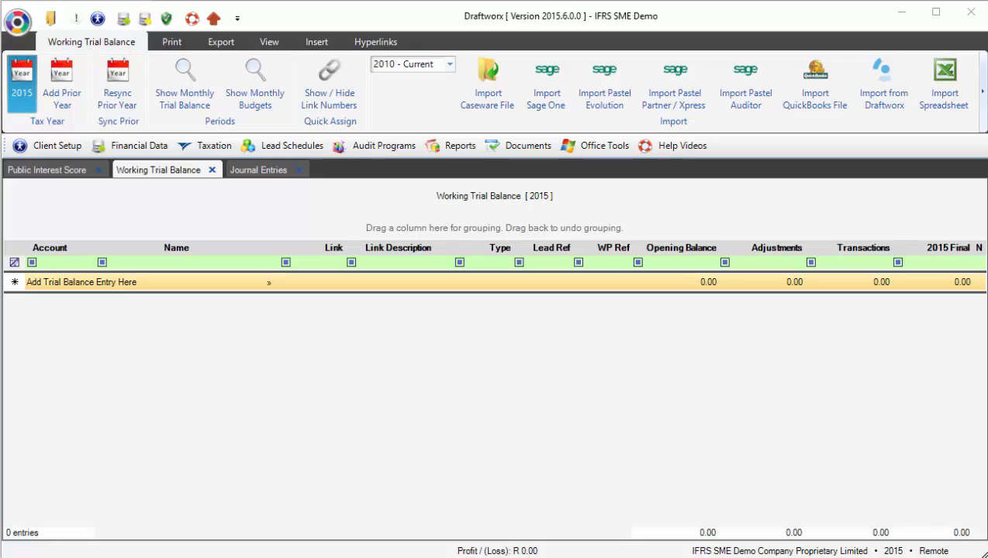
mouse_move(980, 194)
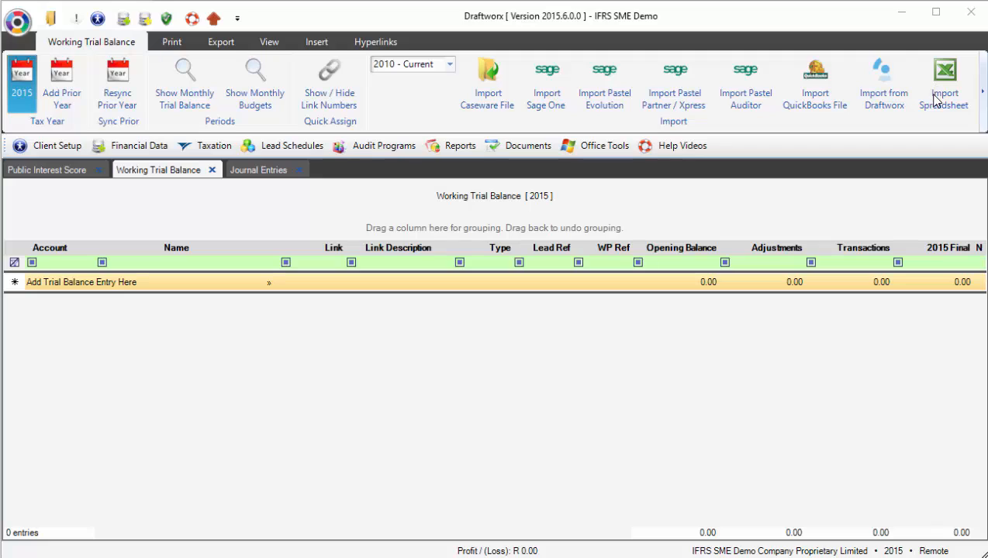
mouse_move(899, 110)
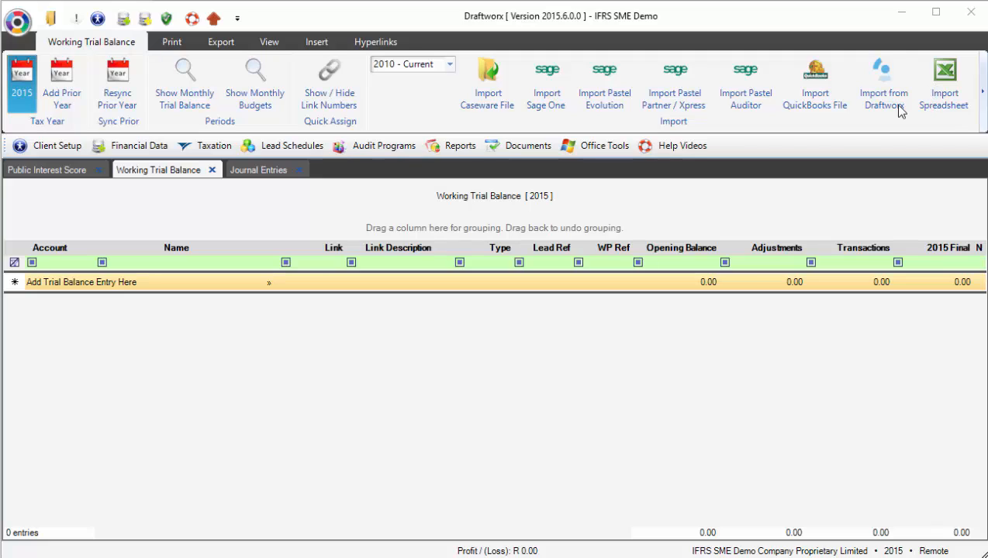
mouse_move(507, 303)
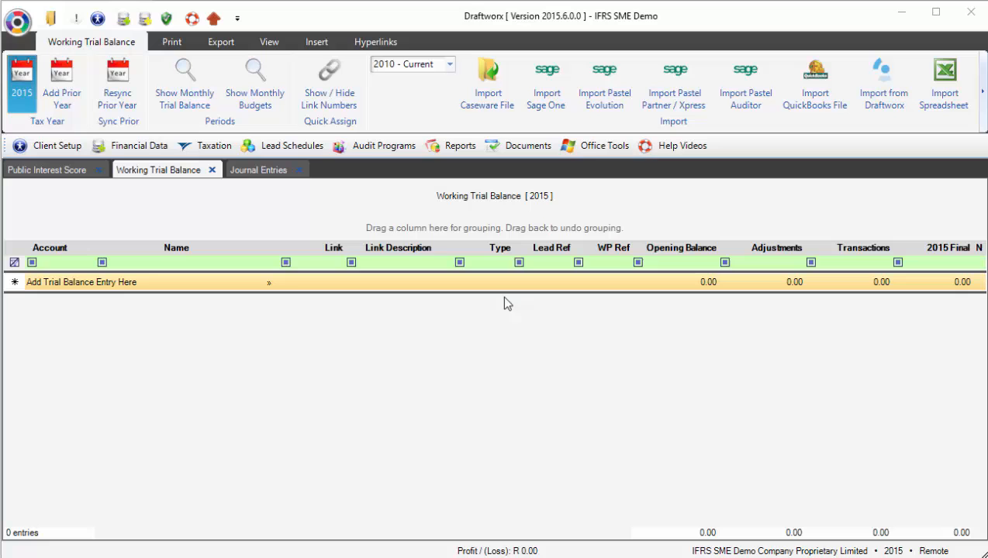
mouse_move(949, 84)
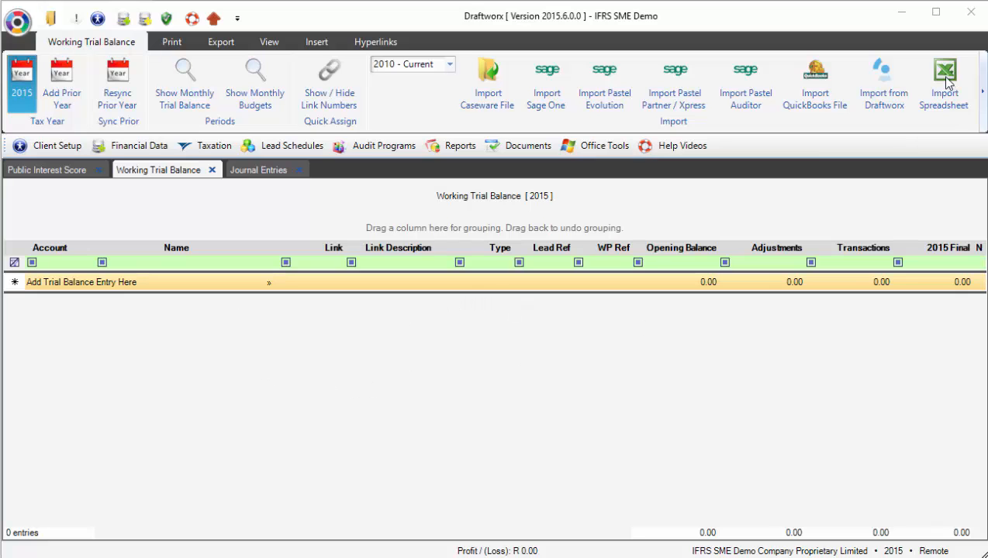
Step: Begin a spreadsheet import and choose Demo TB.xlsx from Local Disk (C:)
click(944, 82)
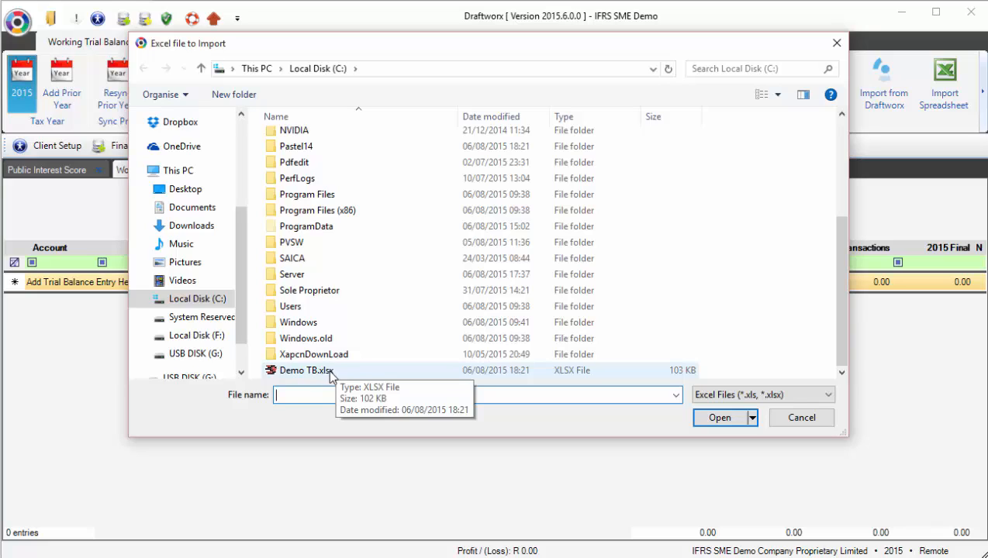
click(305, 370)
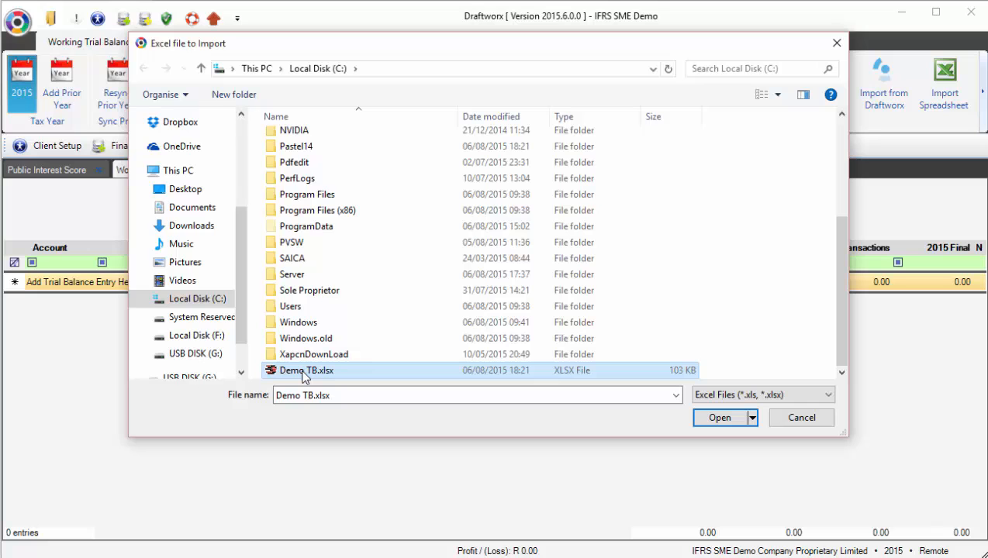
Step: Load Demo TB.xlsx so the Sample Trial Balance sheet previews in the import window
click(720, 418)
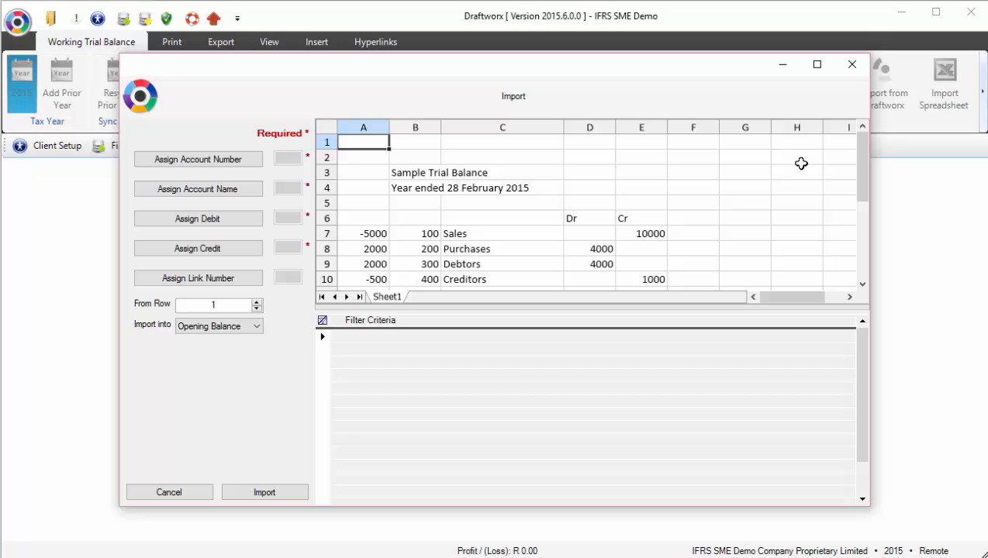
mouse_move(517, 237)
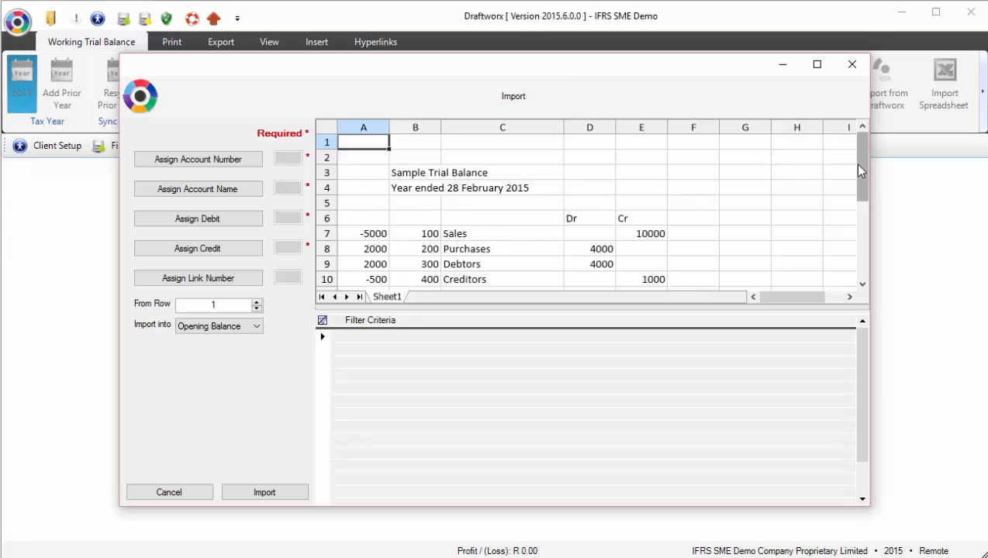
scroll(down, 3)
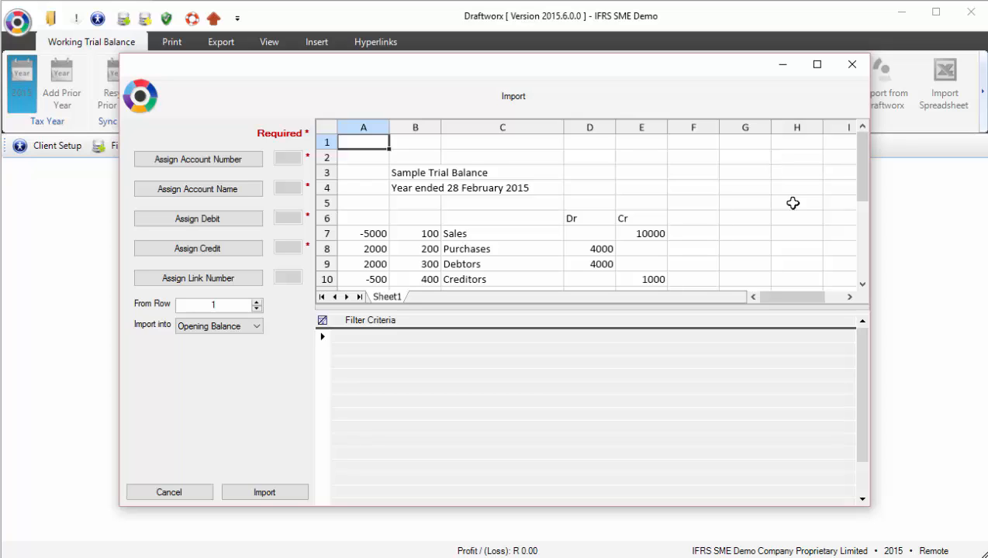
mouse_move(421, 238)
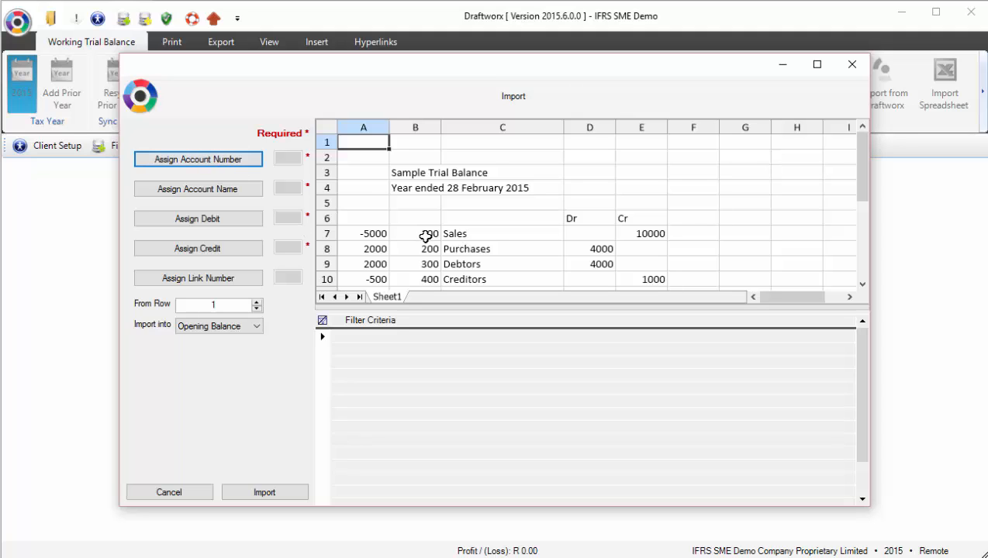
Step: Assign account numbers to column B from row 7 and account names to column C
click(198, 159)
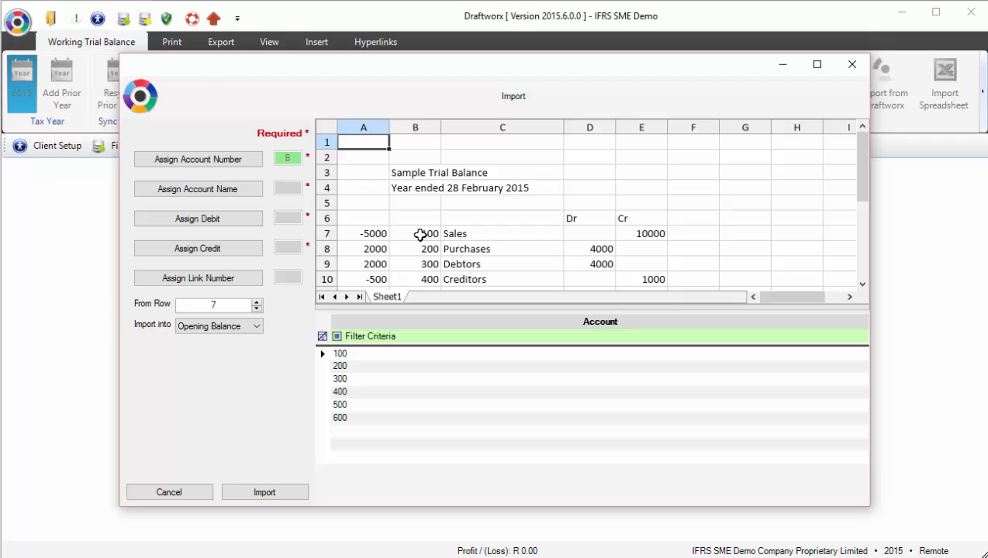
click(339, 392)
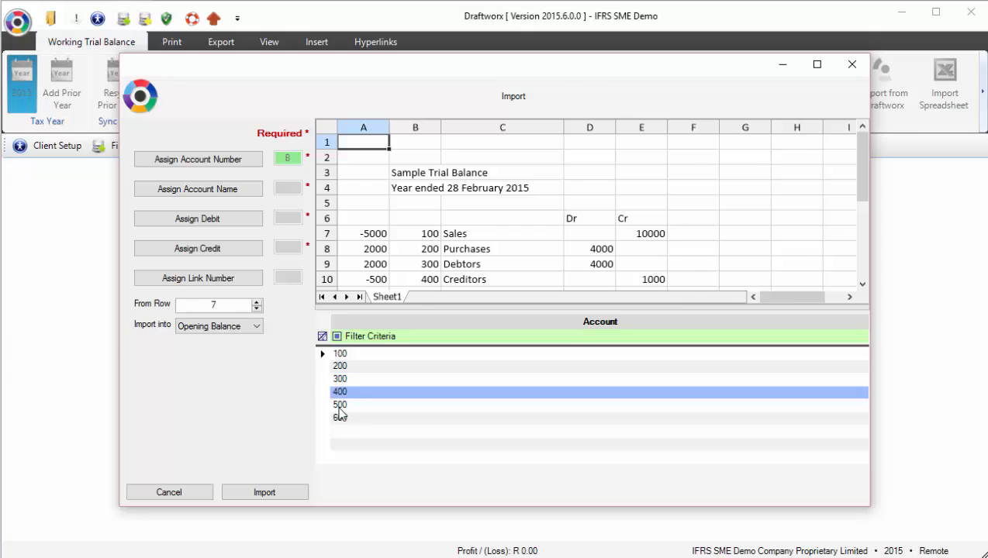
click(339, 432)
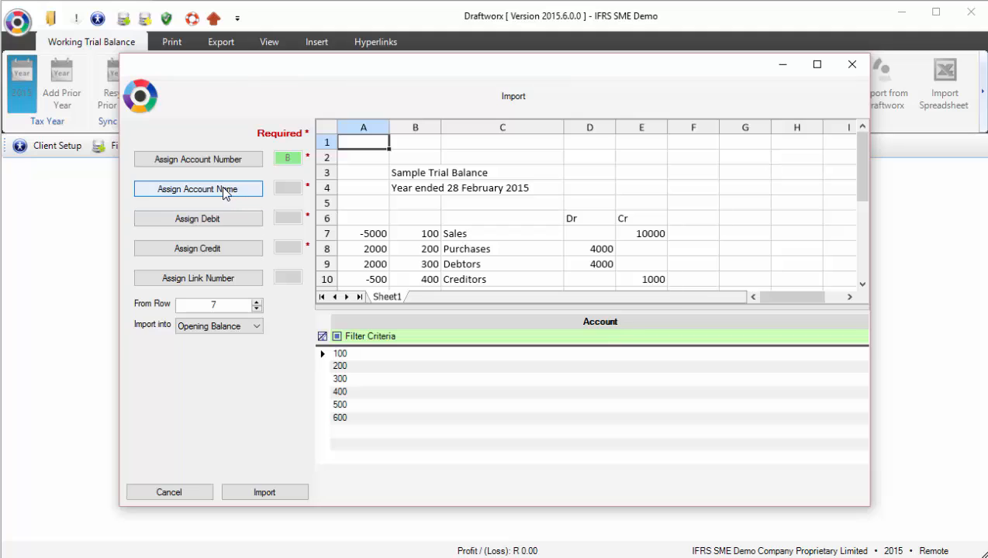
click(198, 188)
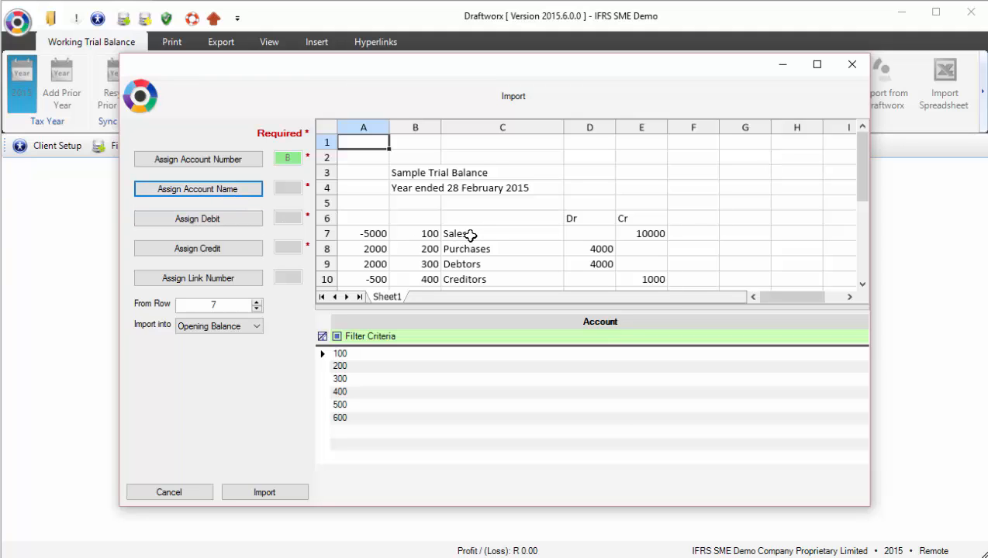
click(198, 188)
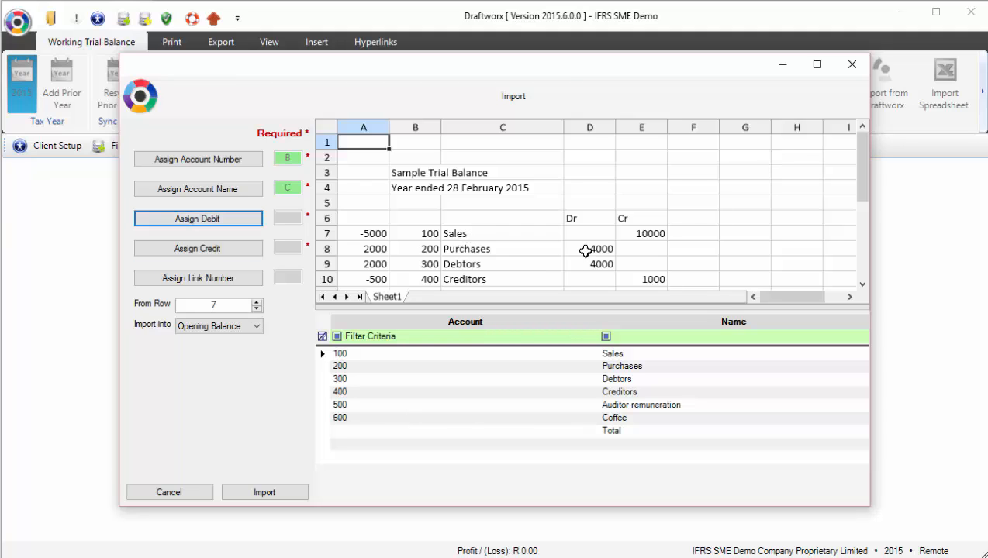
Step: Assign debit amounts to column D and credit amounts to column E
click(197, 218)
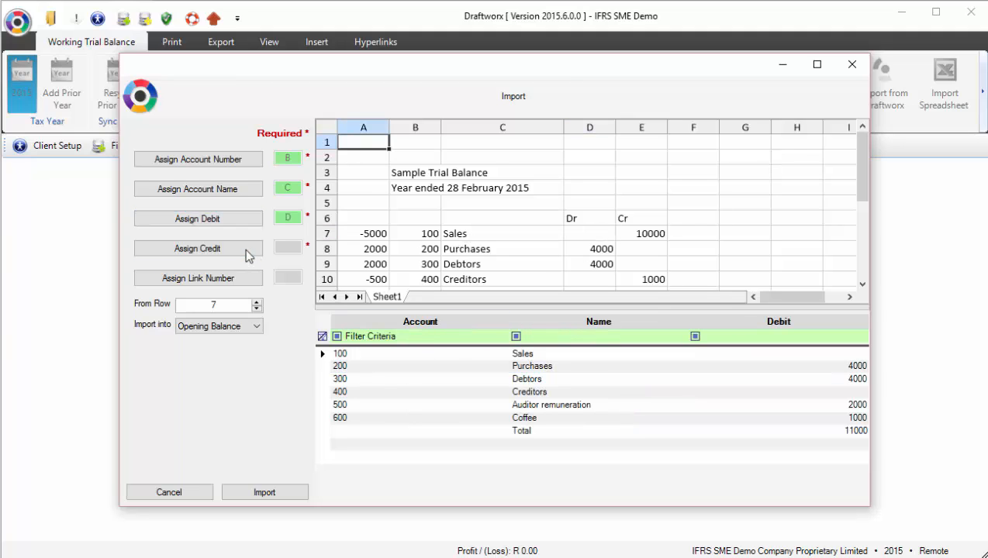
click(198, 248)
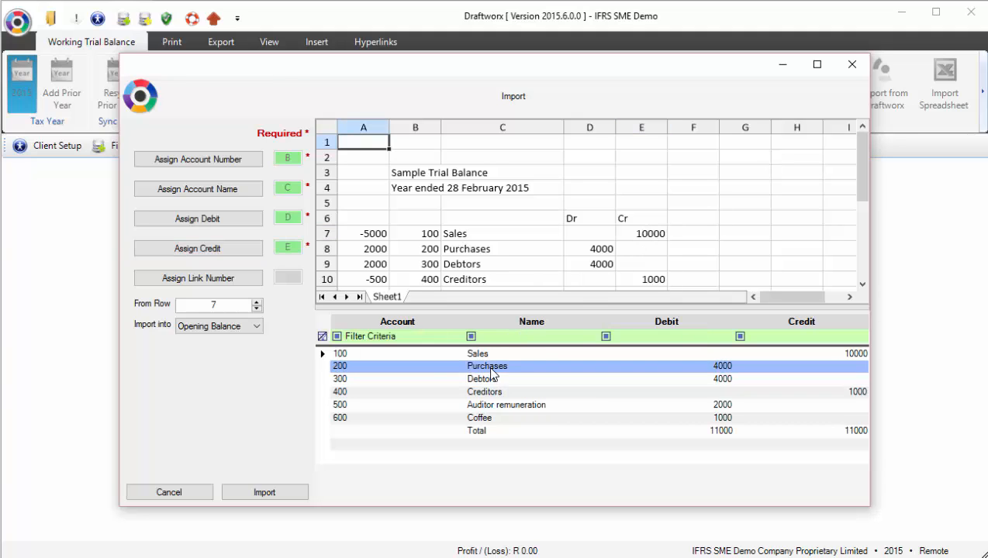
click(485, 392)
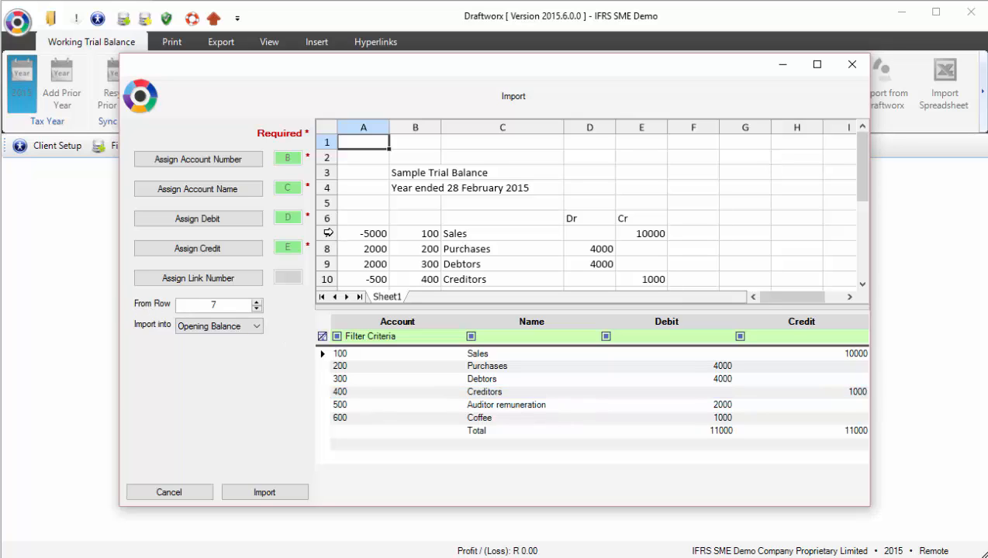
click(217, 326)
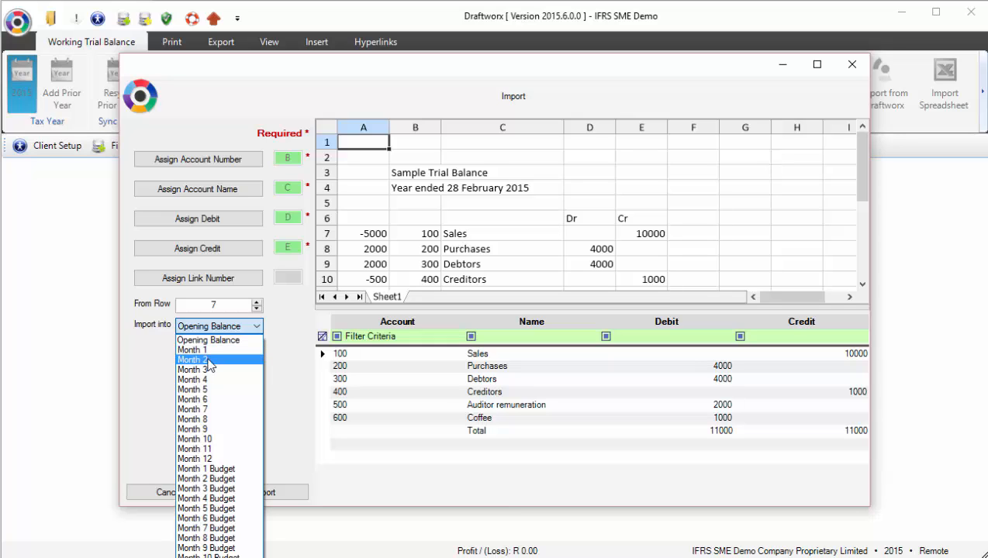
mouse_move(217, 458)
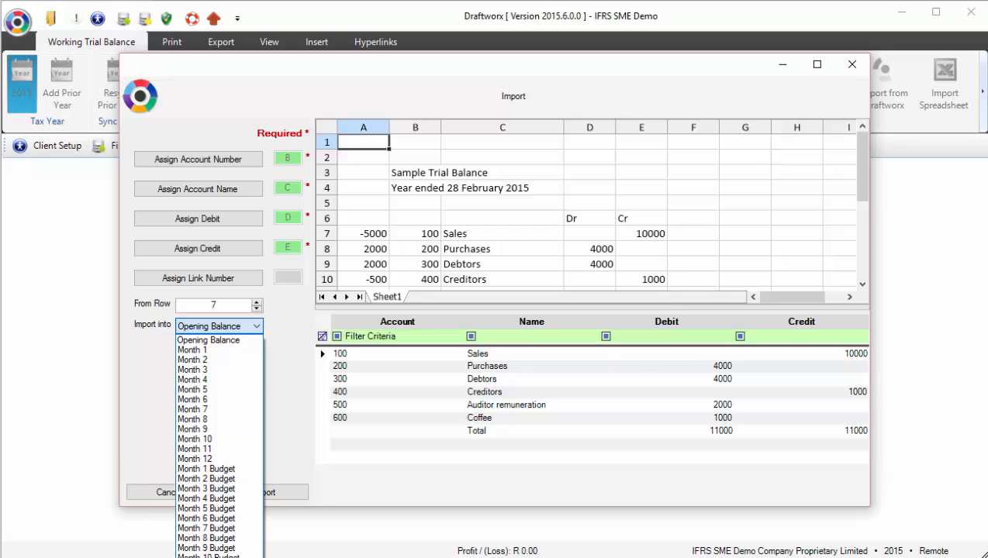
mouse_move(193, 350)
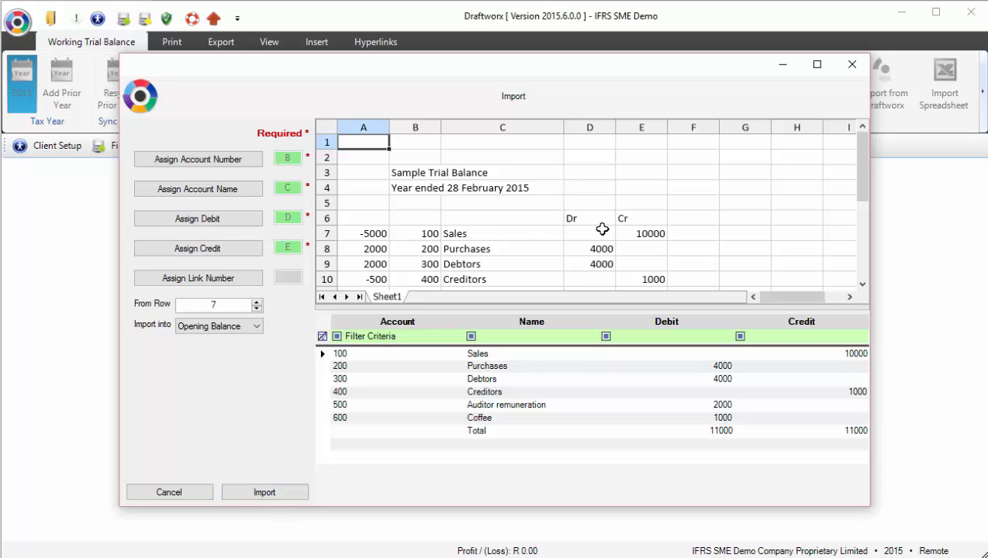
Step: Import the six mapped accounts into the 2015 trial balance as opening balances
click(589, 354)
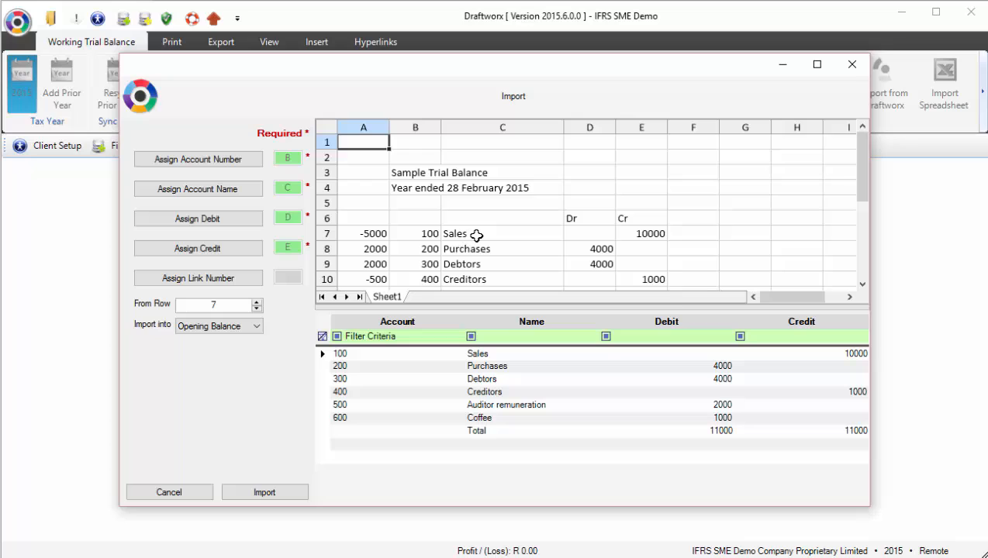
mouse_move(352, 201)
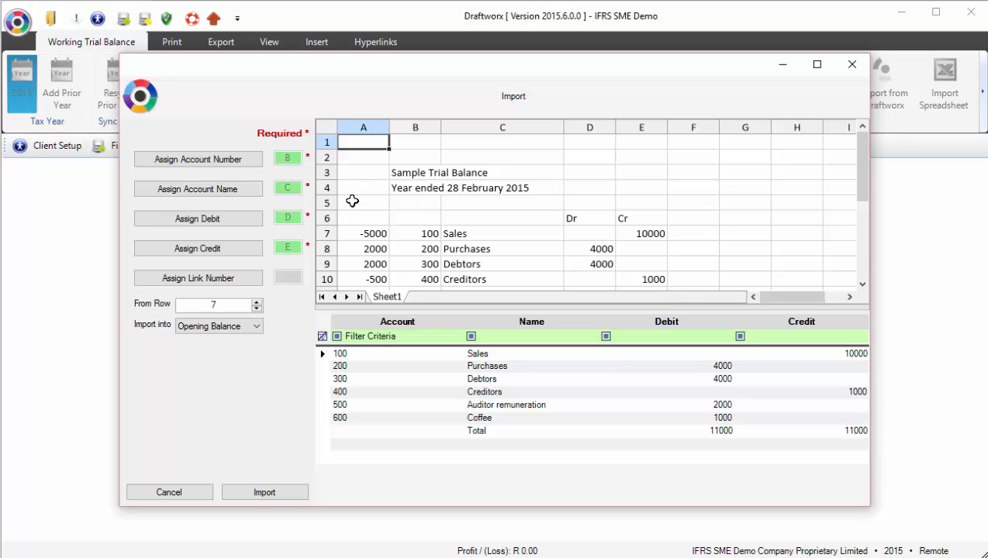
mouse_move(471, 231)
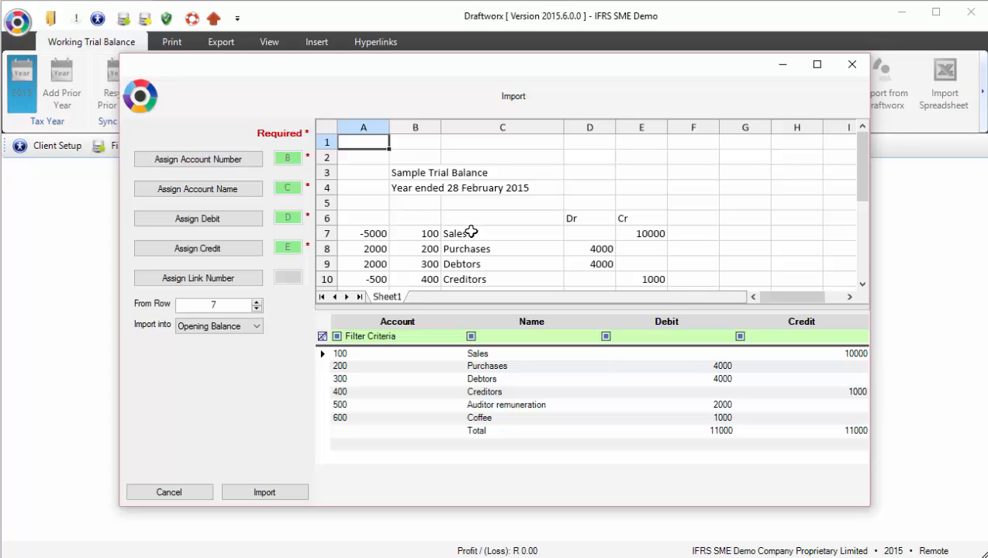
mouse_move(379, 206)
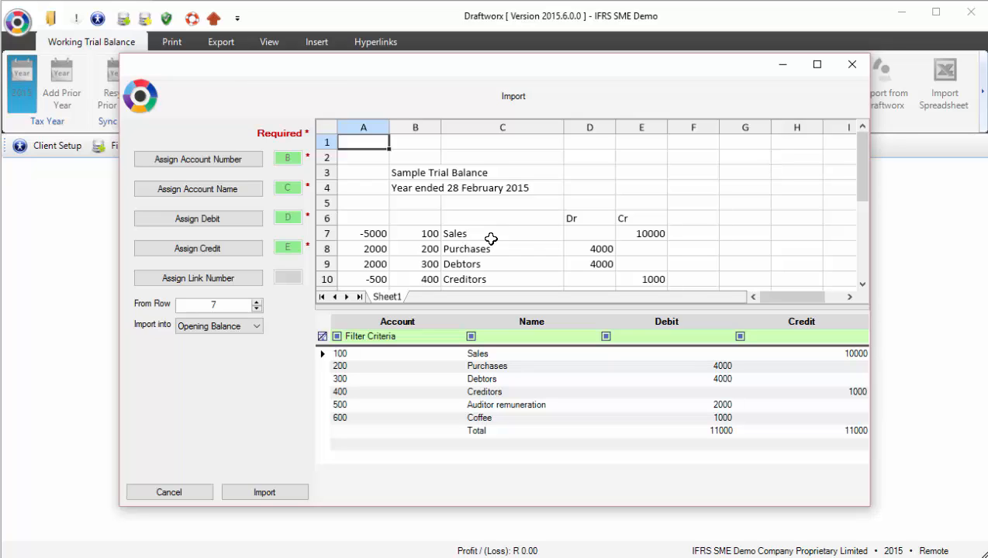
mouse_move(409, 285)
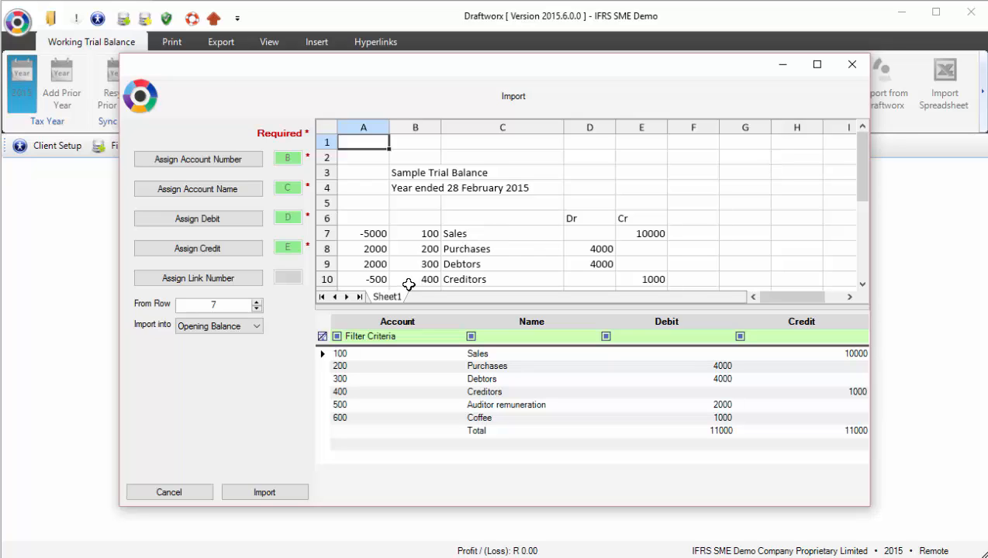
click(264, 492)
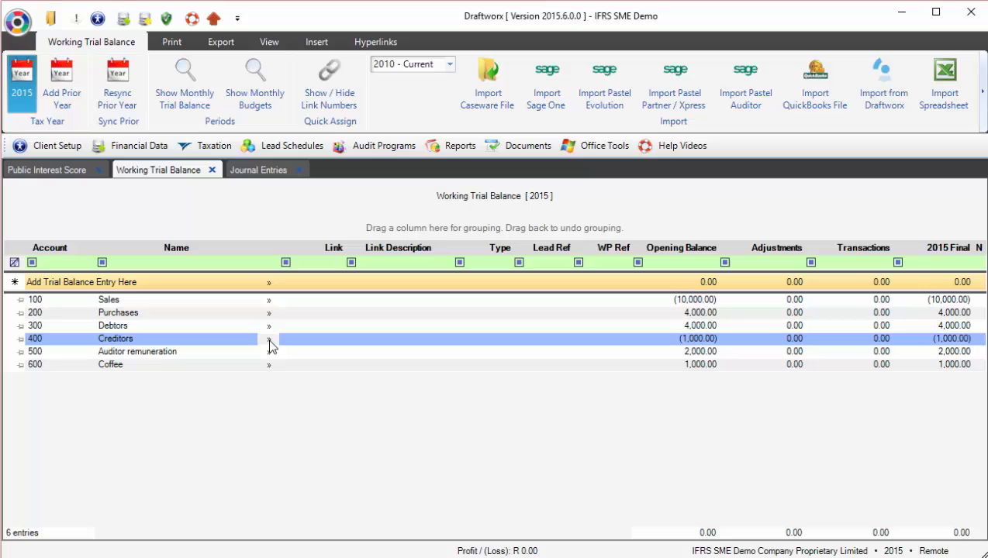
click(110, 364)
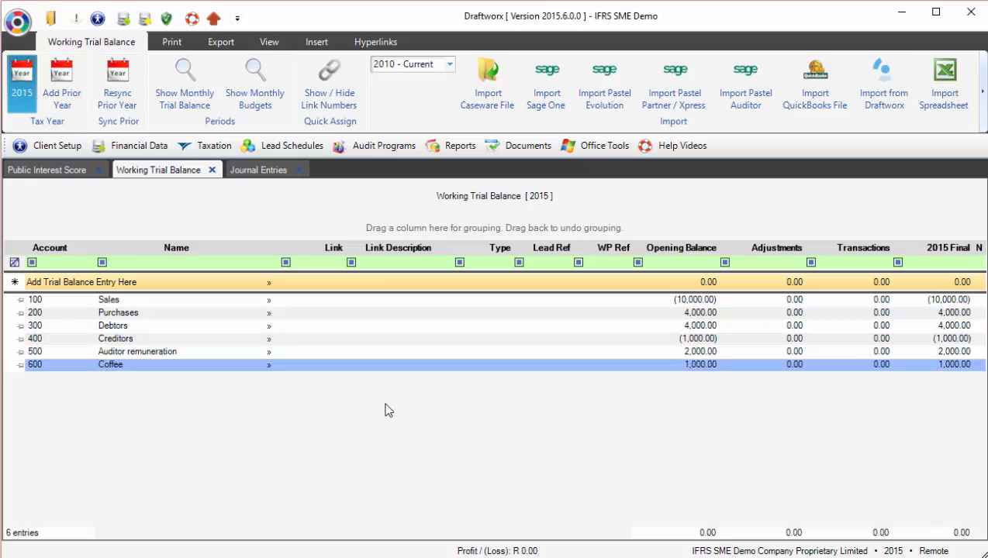
mouse_move(250, 367)
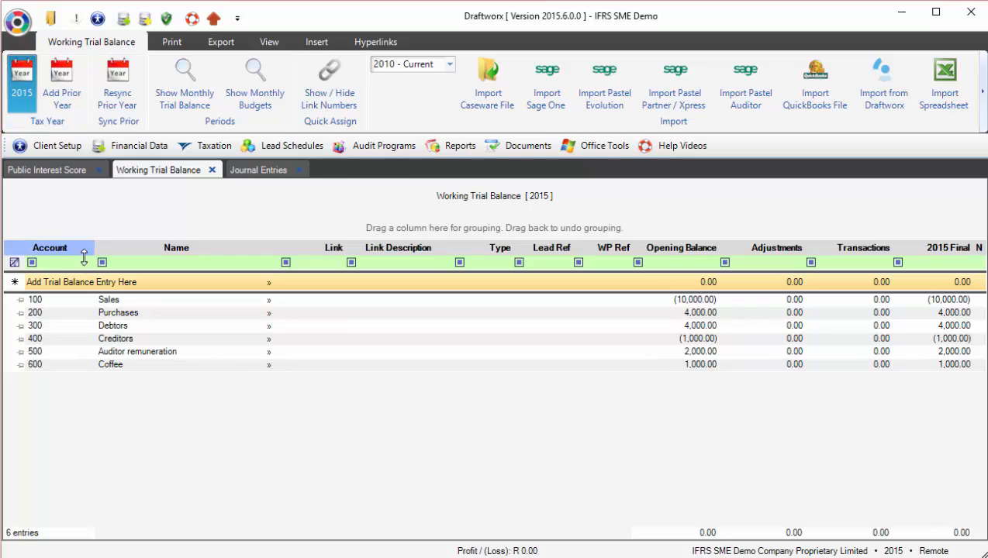
mouse_move(61, 85)
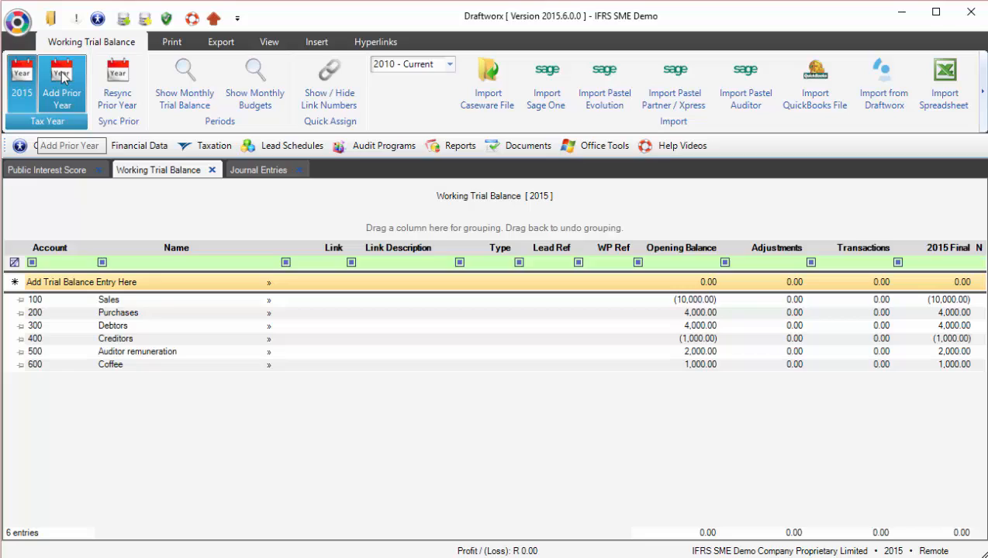
Step: Add a 2014 prior tax year and open its working trial balance
click(51, 81)
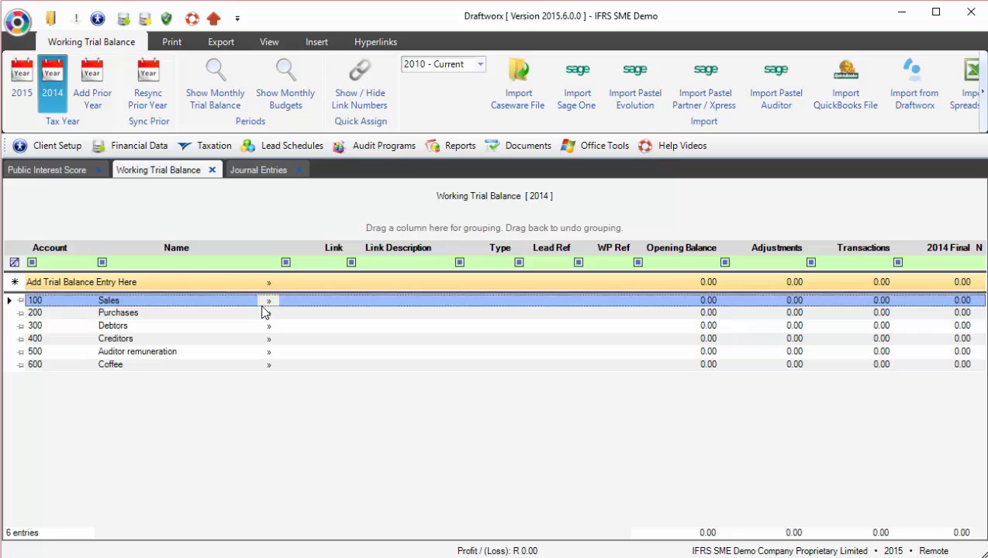
click(112, 325)
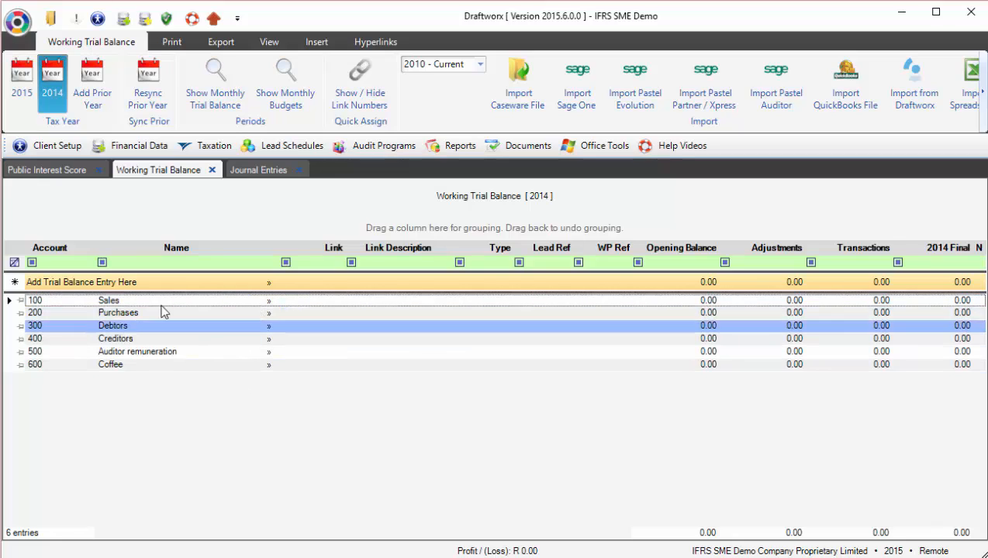
click(374, 313)
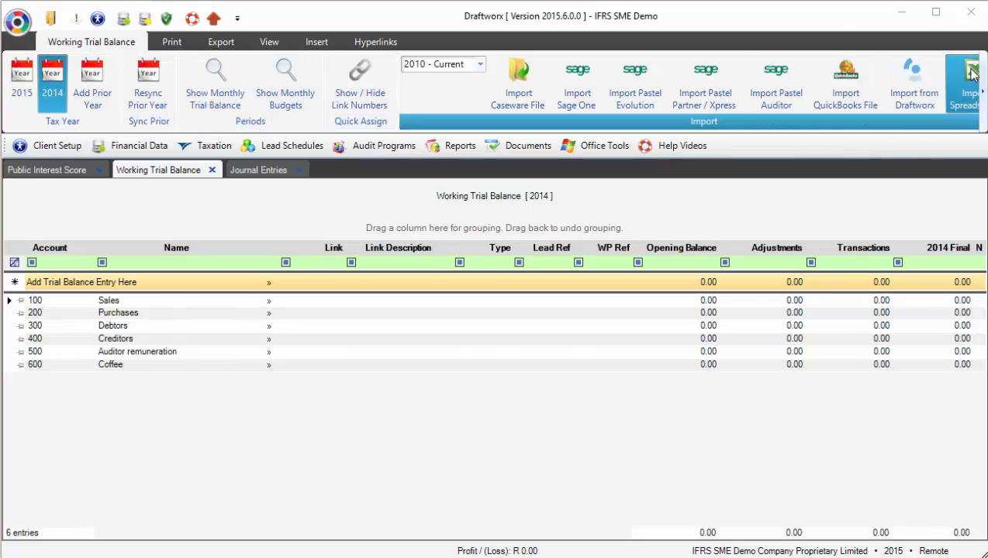
Step: Begin a spreadsheet import for 2014 and review the Sample Trial Balance sheet preview
click(968, 83)
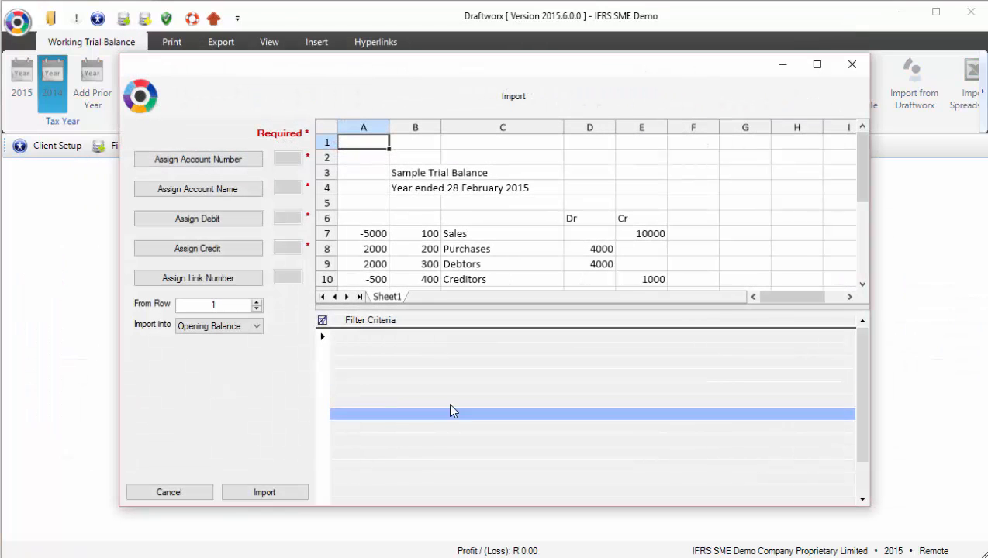
scroll(down, 3)
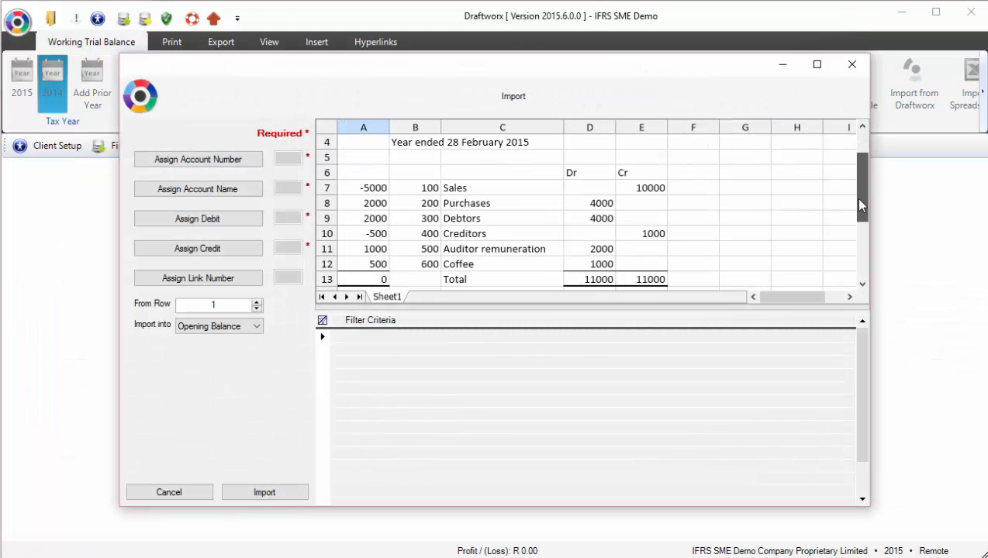
scroll(down, 3)
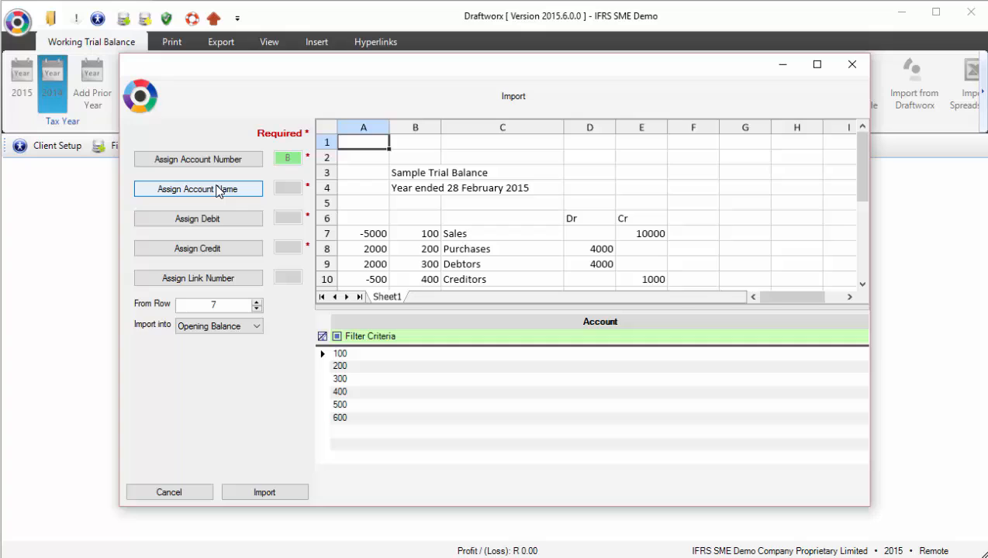
Step: Assign names to column C and amounts to column A, then import the 2014 opening balances
click(197, 189)
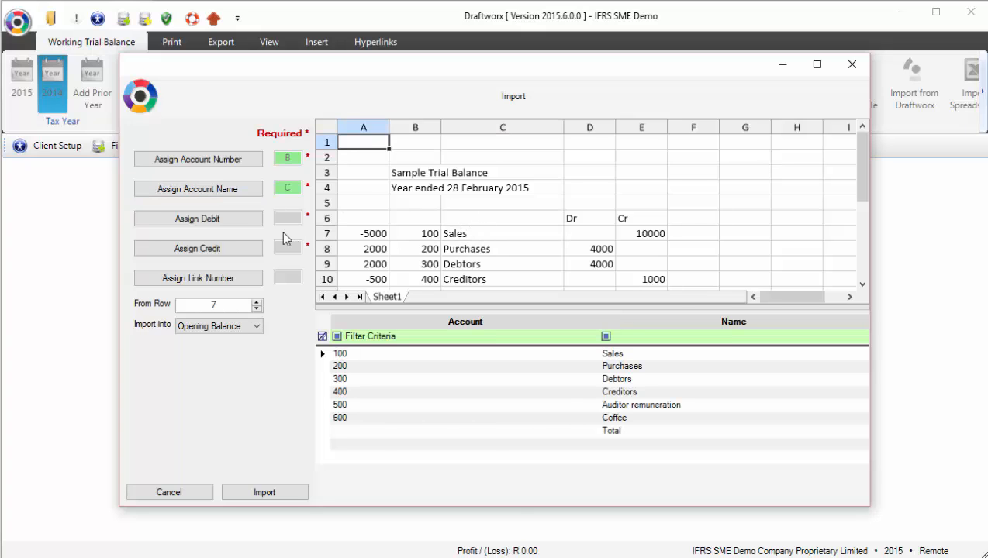
click(197, 218)
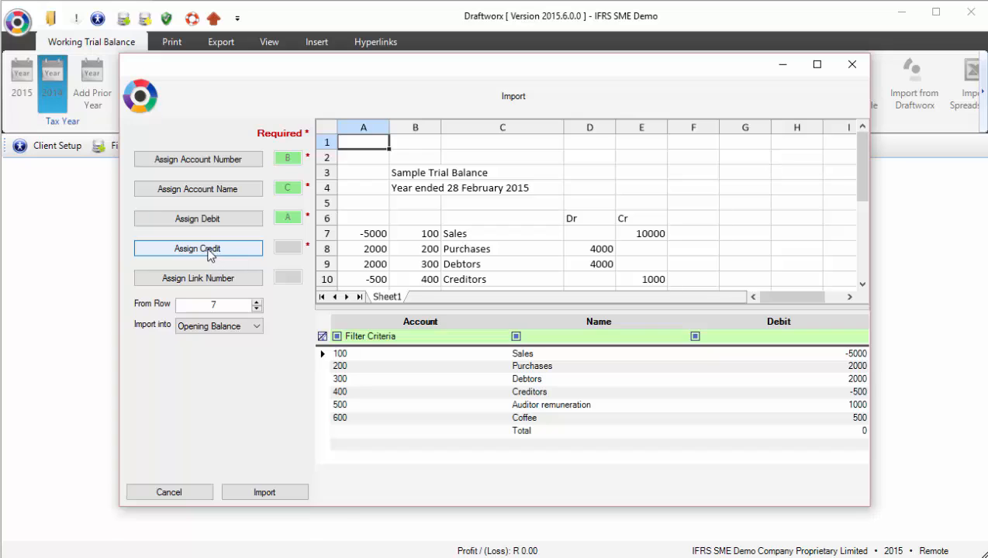
mouse_move(181, 237)
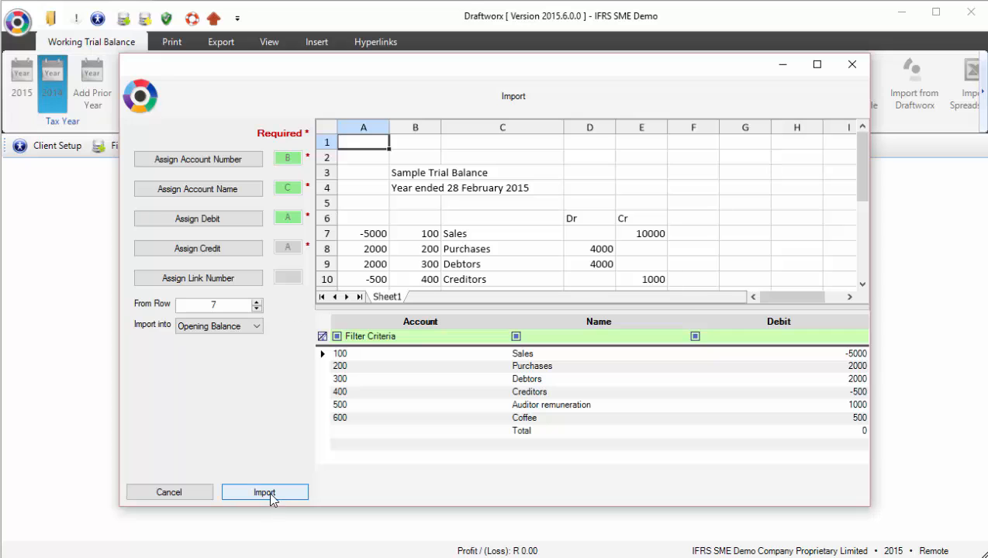
click(265, 492)
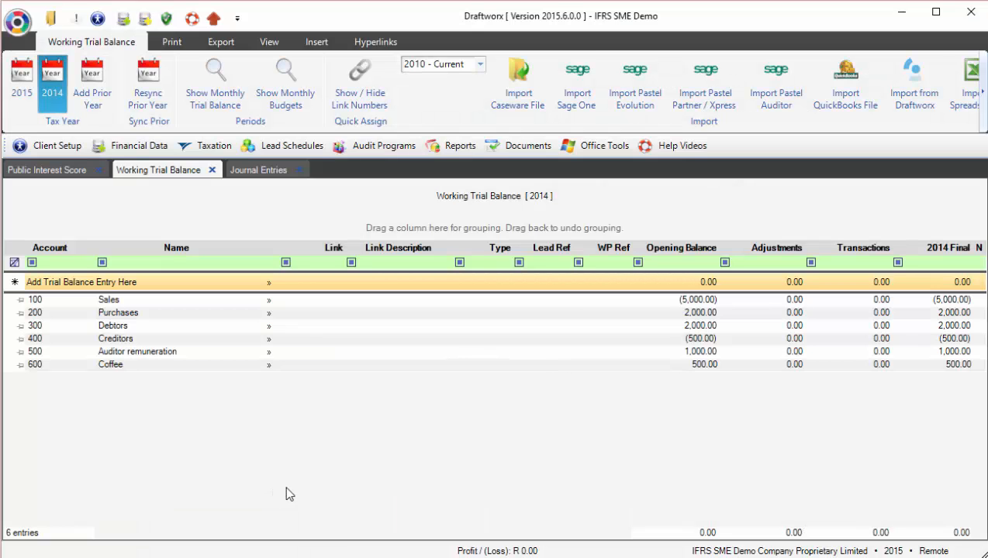
Step: Switch back to the 2015 trial balance showing the new 2014 Final comparative column
click(21, 78)
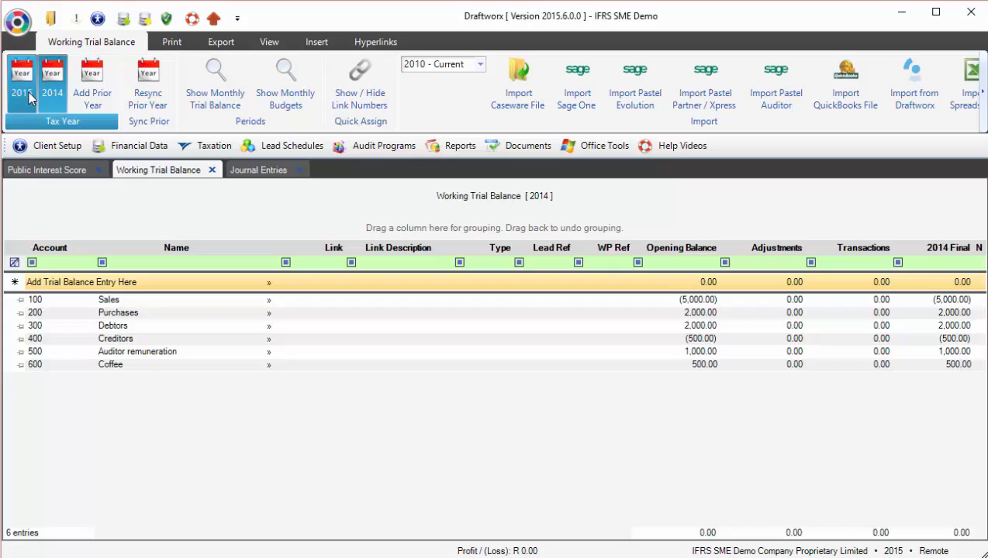
click(21, 83)
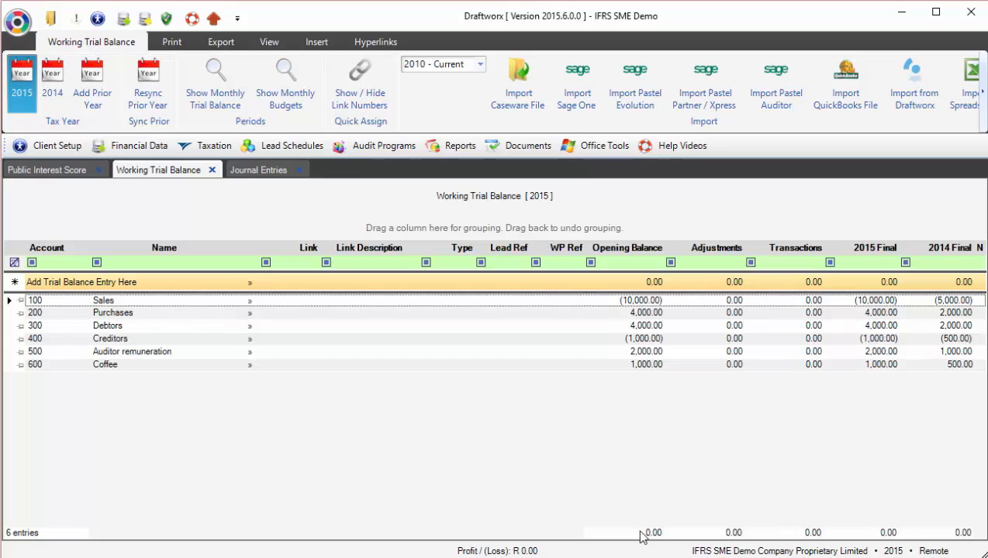
mouse_move(663, 482)
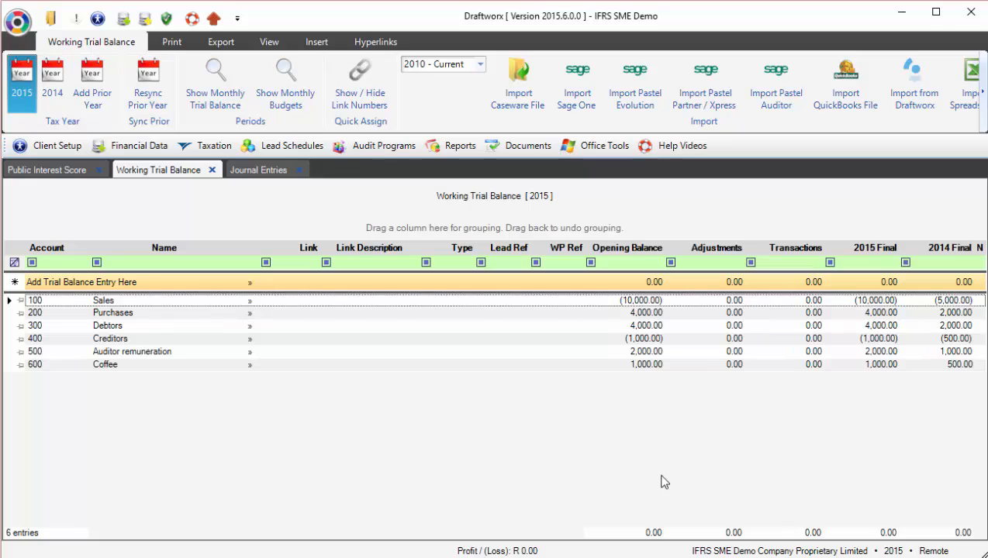
click(18, 18)
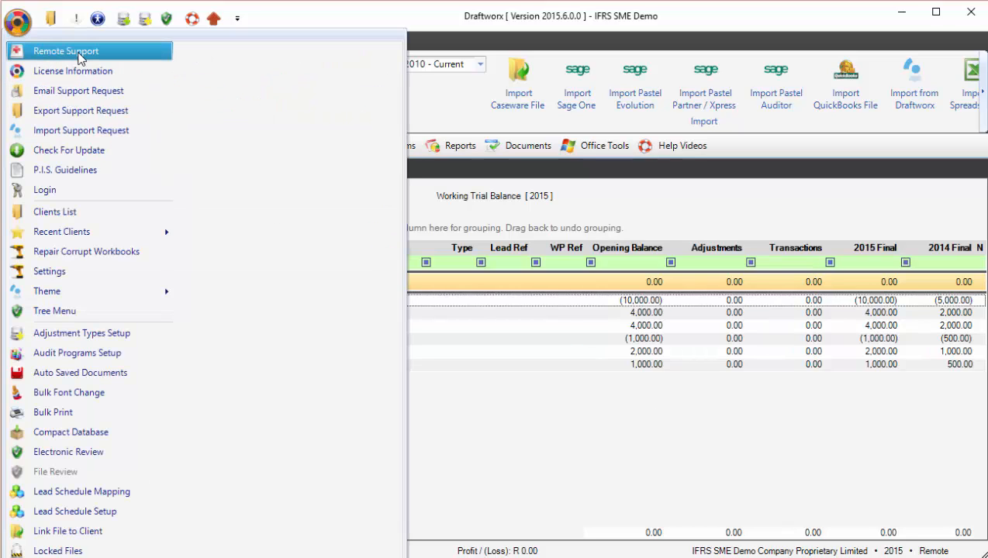
mouse_move(66, 50)
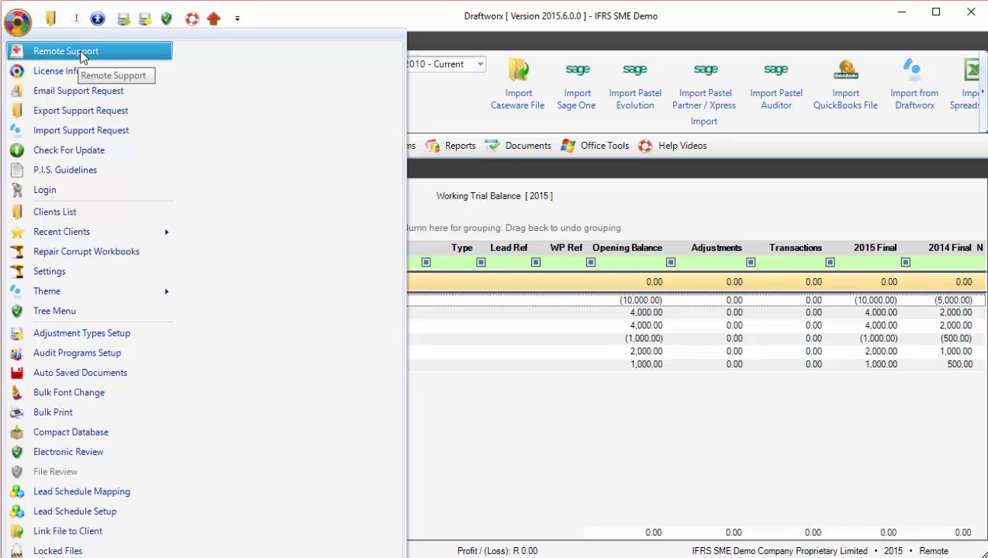
click(17, 18)
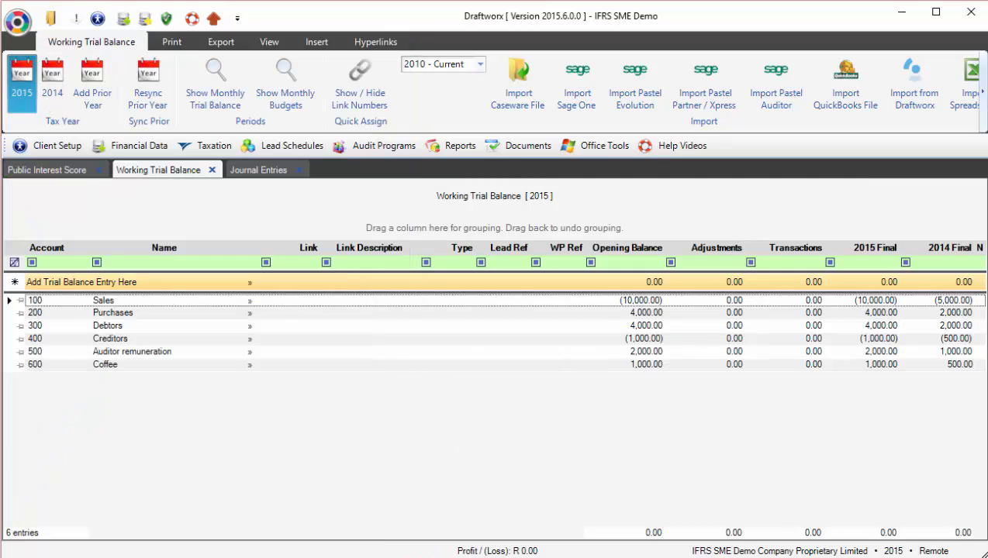